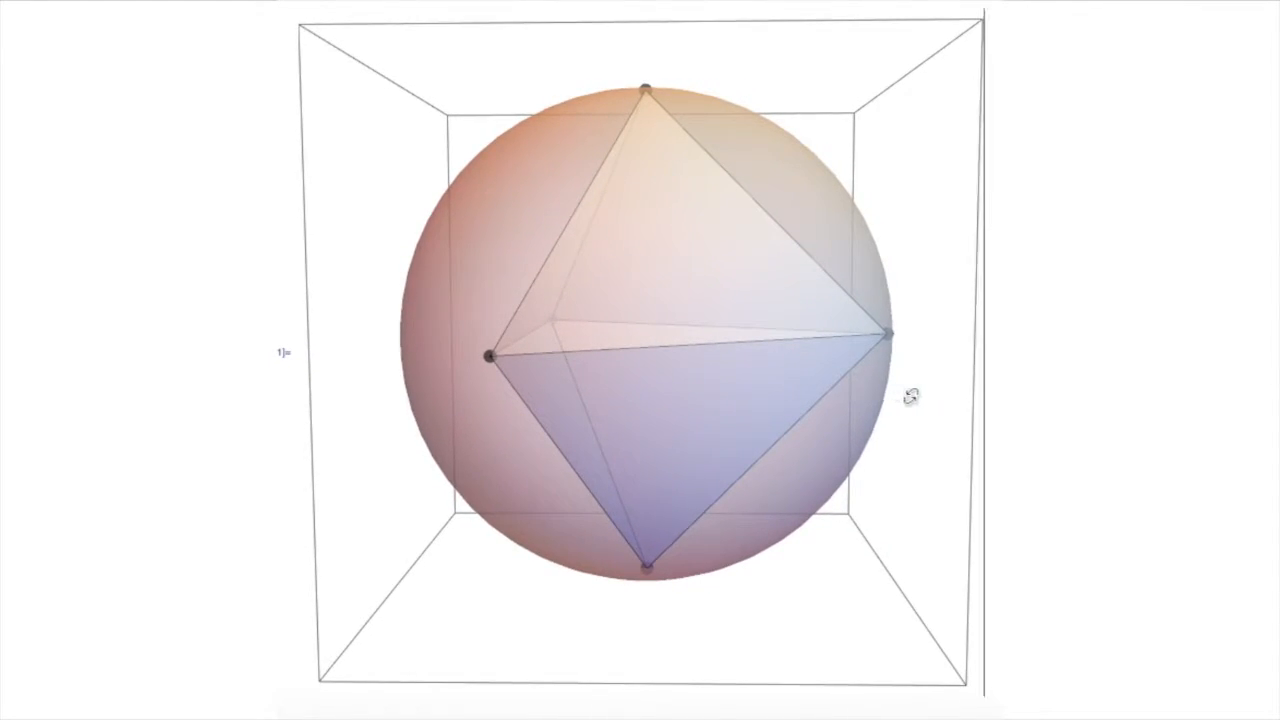
- Begin a new input with 'Sphe', bringing up autocomplete suggestions like Sphere and SphericalPlot3D
drag(904, 396, 378, 376)
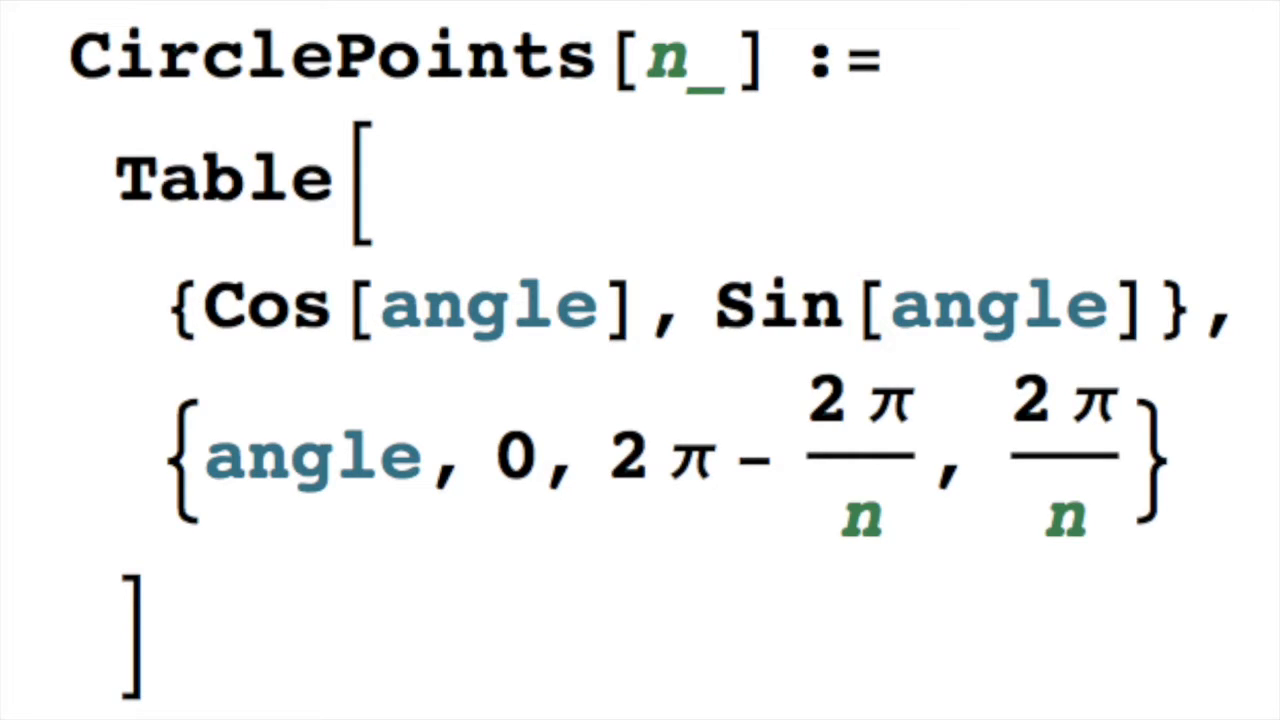
scroll(down, 3)
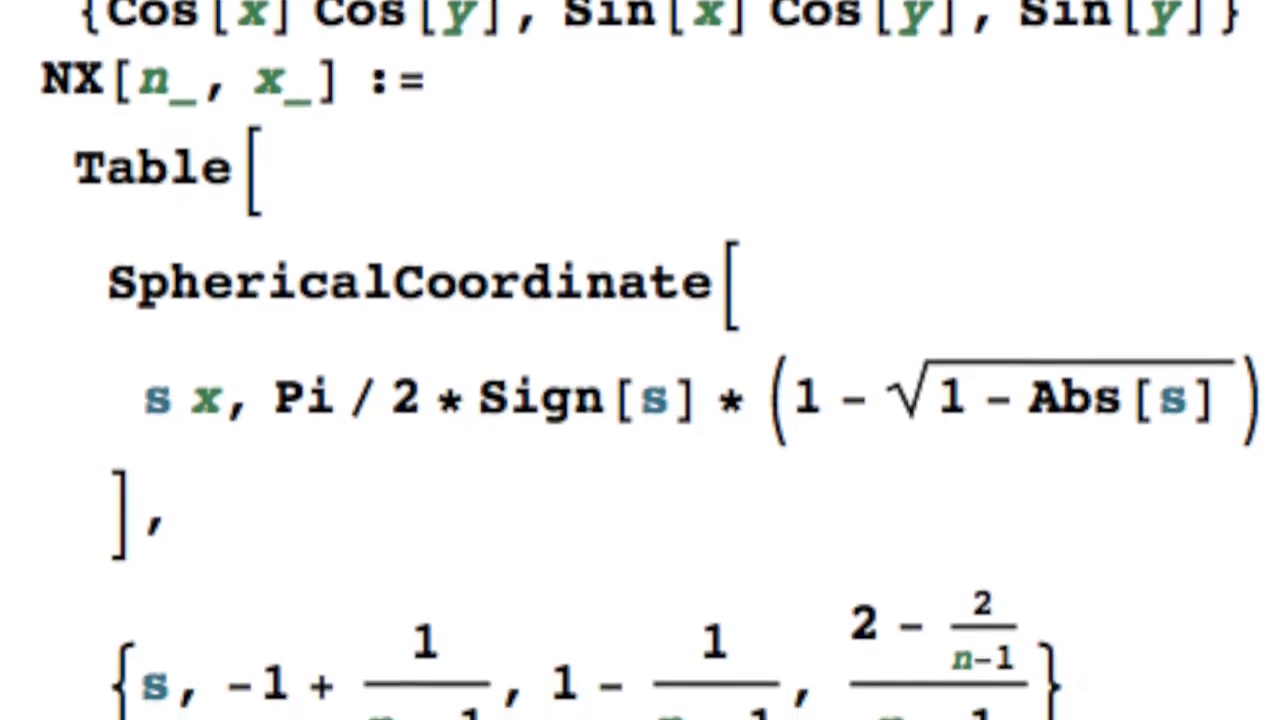
scroll(down, 3)
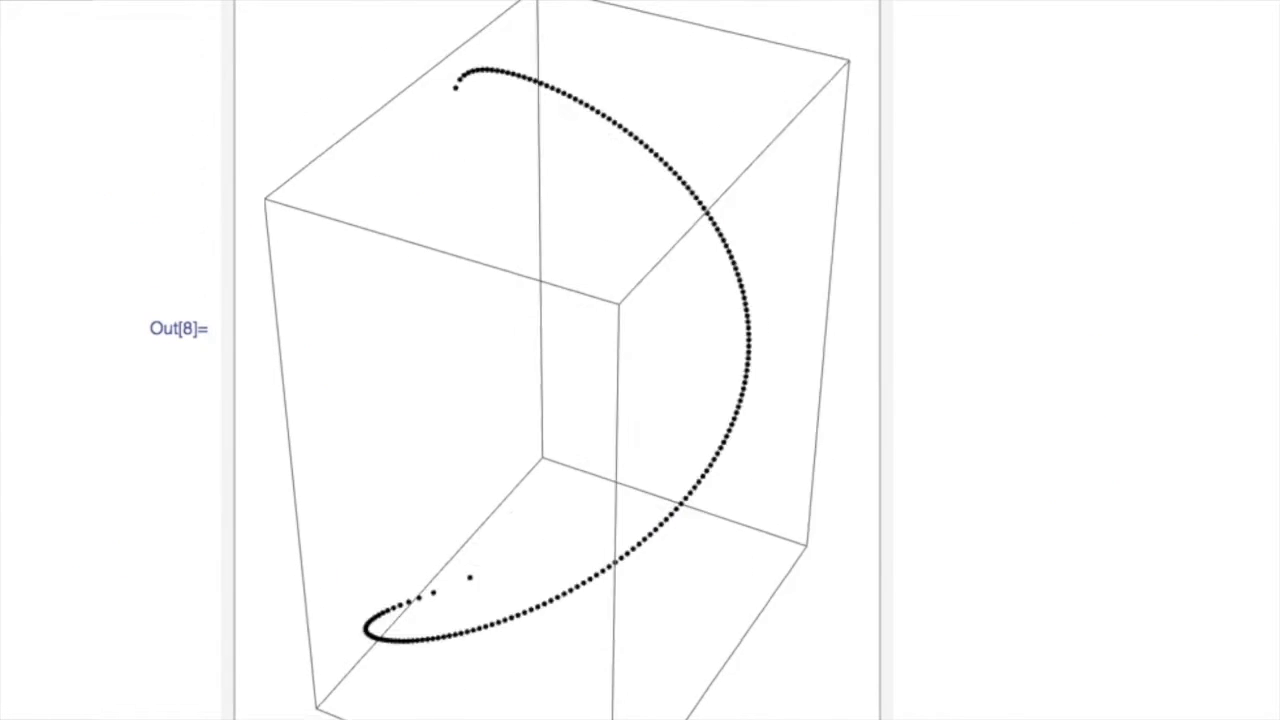
drag(600, 350, 620, 300)
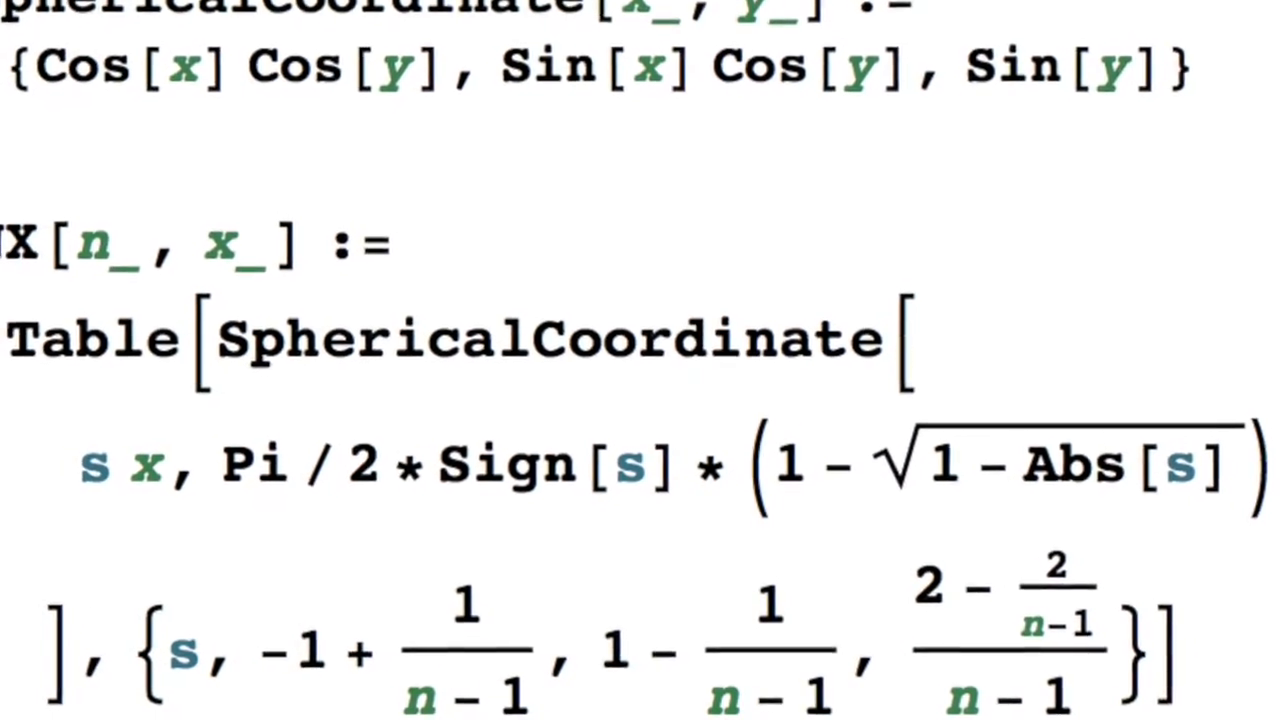
scroll(down, 3)
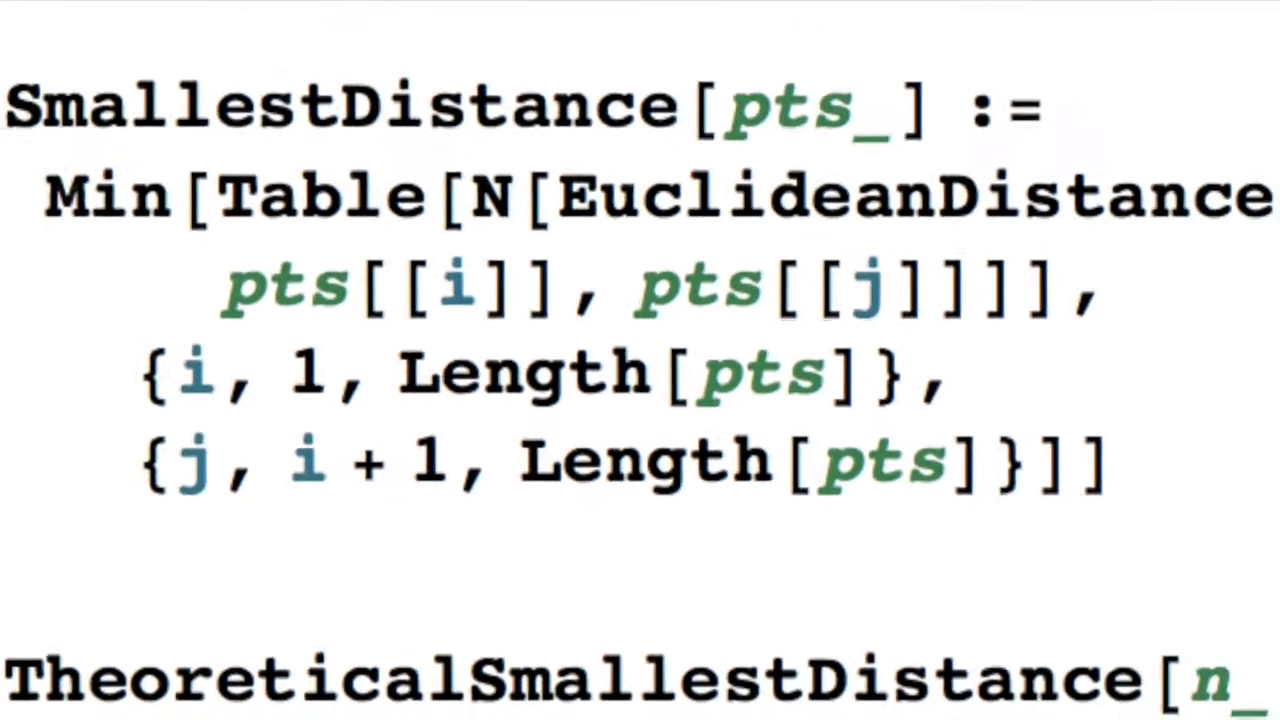
scroll(down, 3)
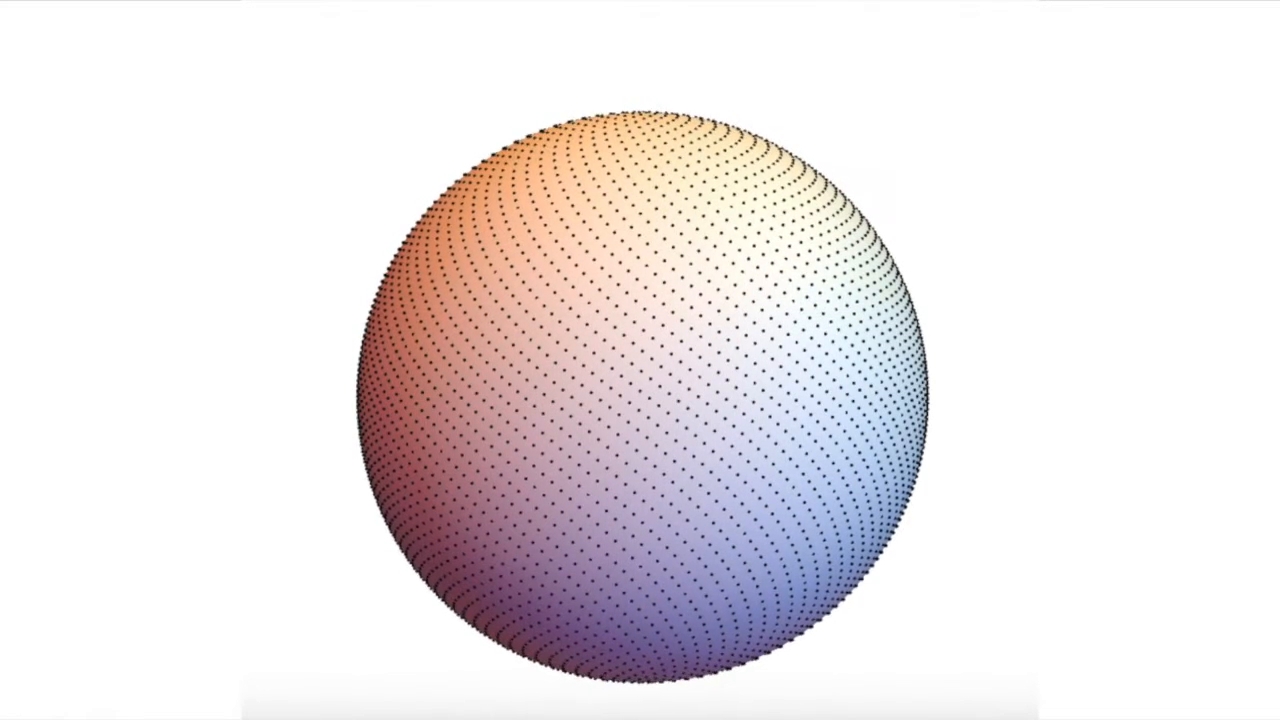
text(Sphe)
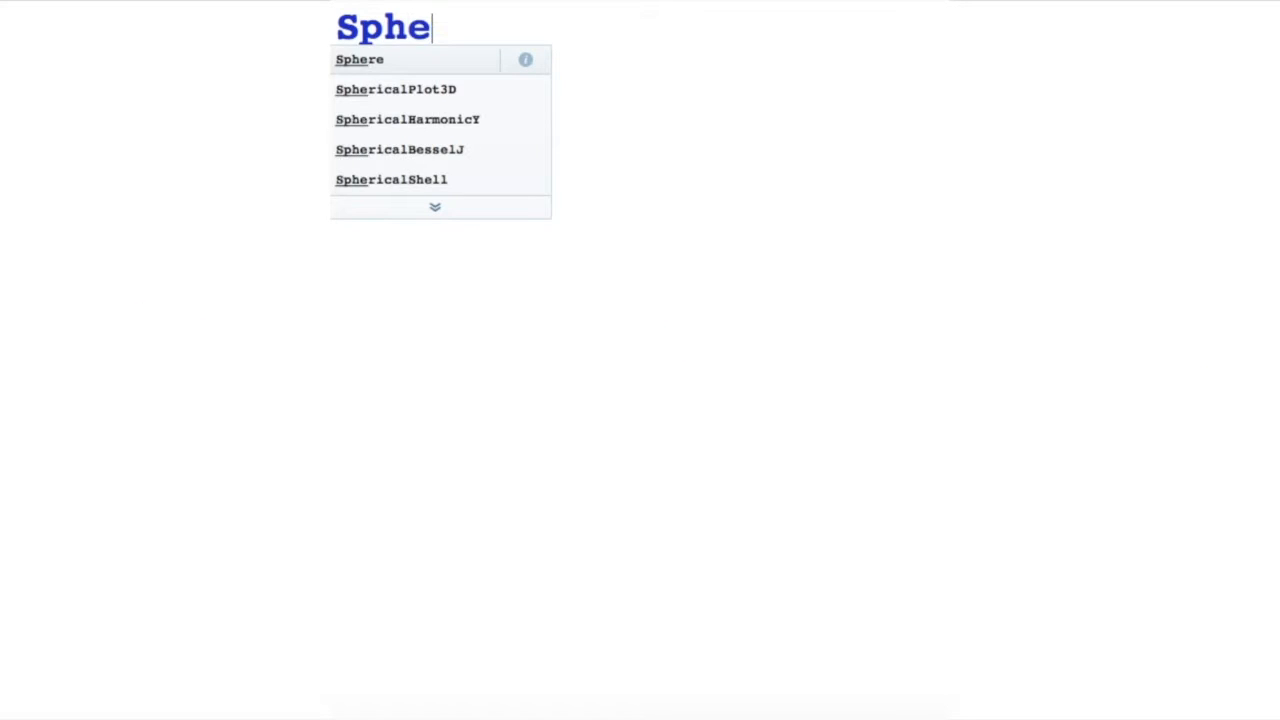